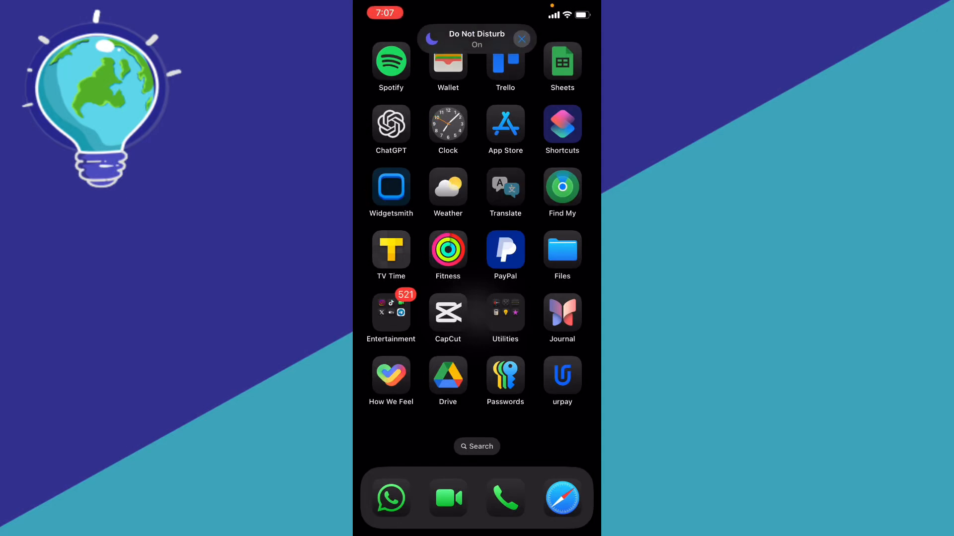
Launch Messages from the Home Screen search suggestions so the conversation list shows
{"action": "left_click", "coordinate": [476, 446]}
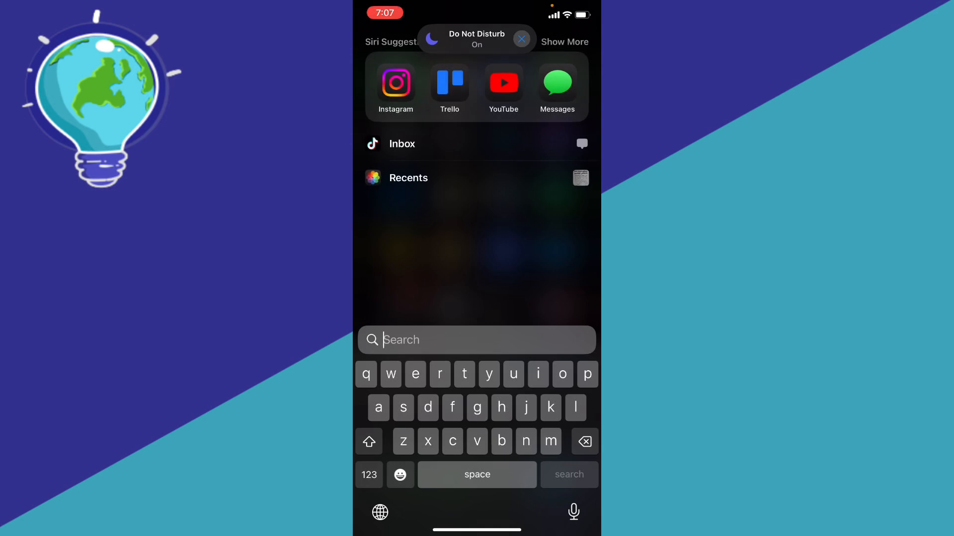
{"action": "left_click", "coordinate": [556, 89]}
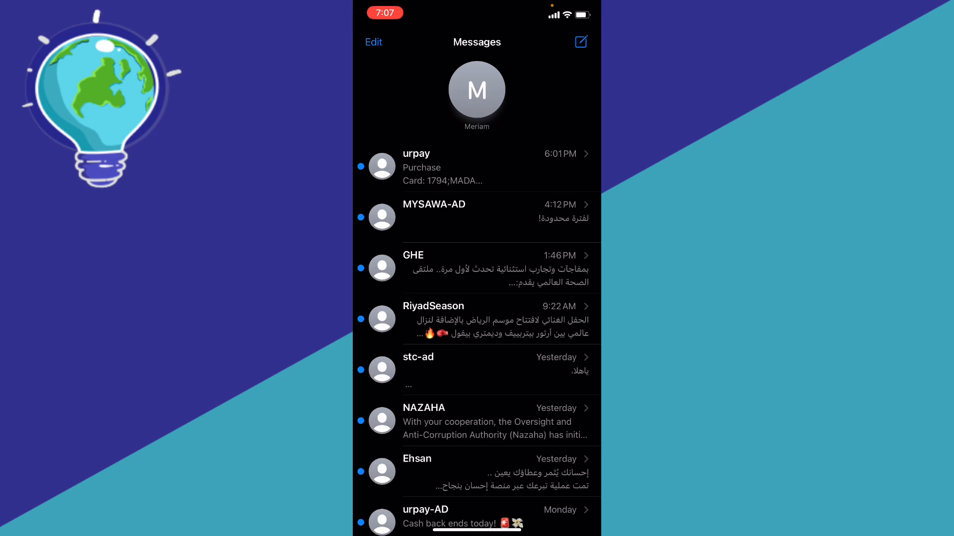
Open the pinned conversation and draft 'Hoo' in the iMessage field
{"action": "left_click", "coordinate": [477, 94]}
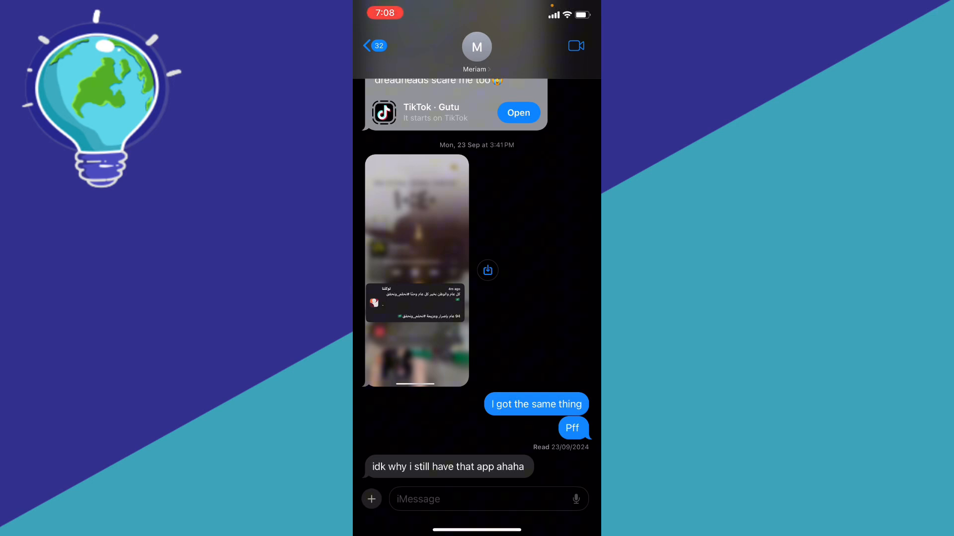
{"action": "type", "text": "Hoo"}
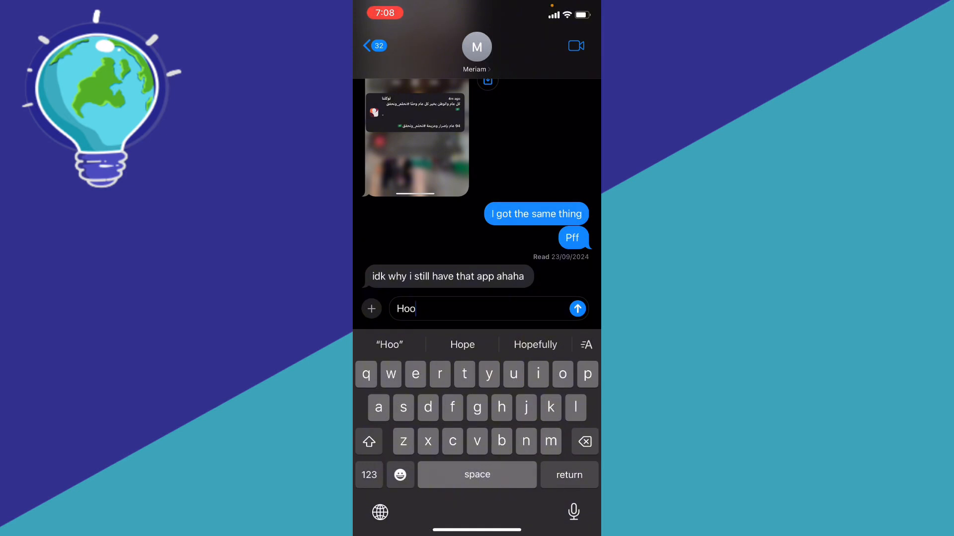
{"action": "left_click", "coordinate": [371, 308]}
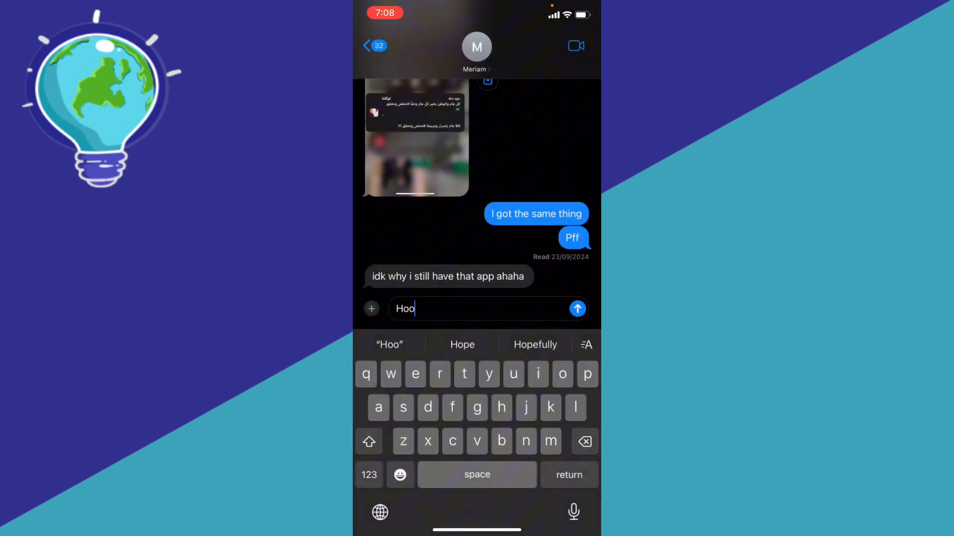
Clear the unsent draft, back out to the conversation list, and return to the Home Screen
{"action": "left_click", "coordinate": [371, 309]}
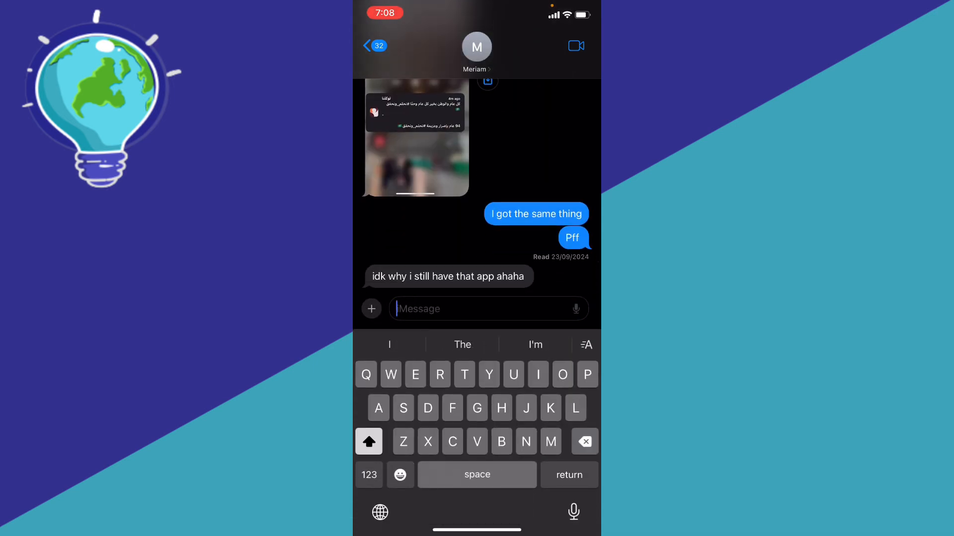
{"action": "left_click", "coordinate": [373, 46]}
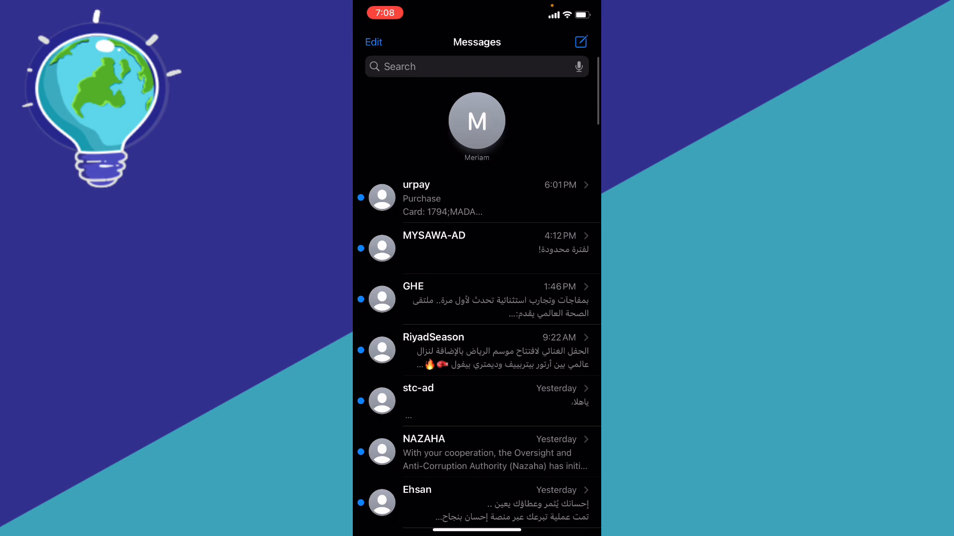
{"action": "key", "text": "home"}
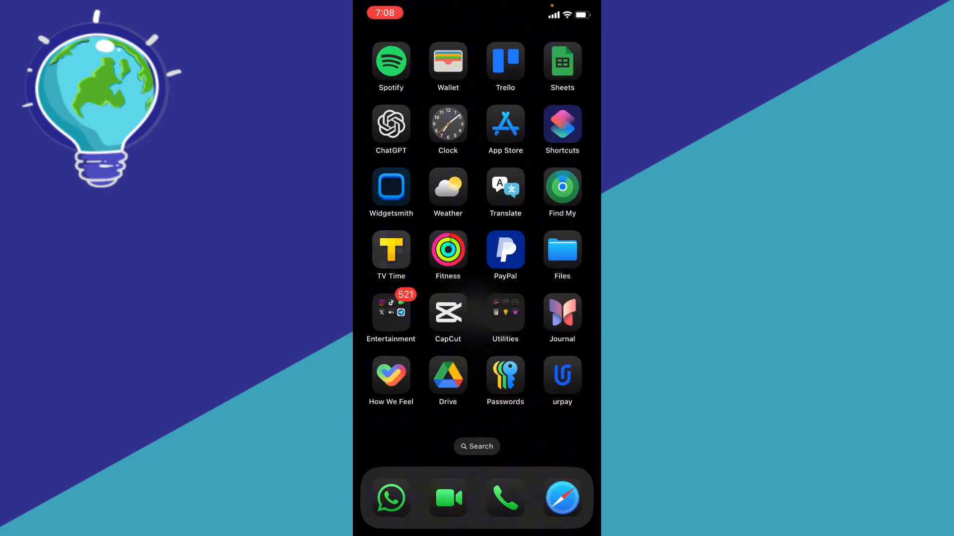